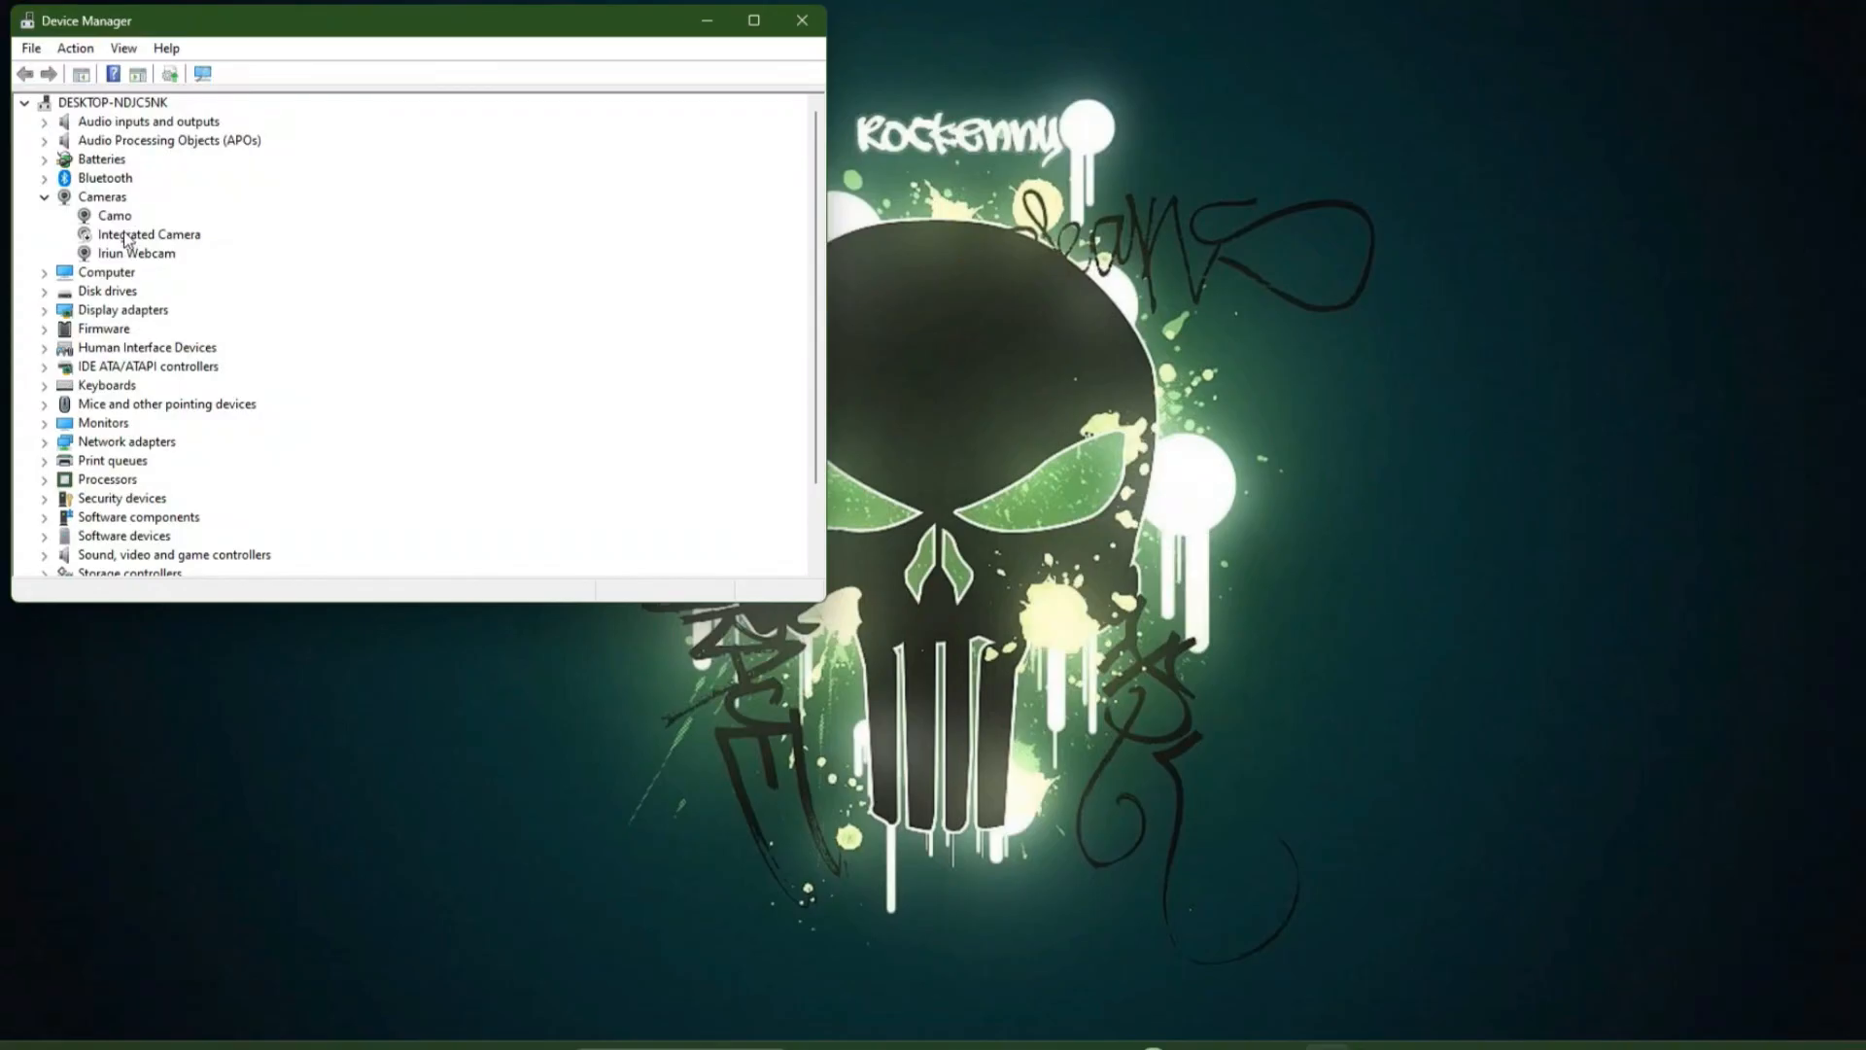
Step: Bring up the actions menu for the Integrated Camera device in Device Manager
{"action": "right_click", "coordinate": [149, 234]}
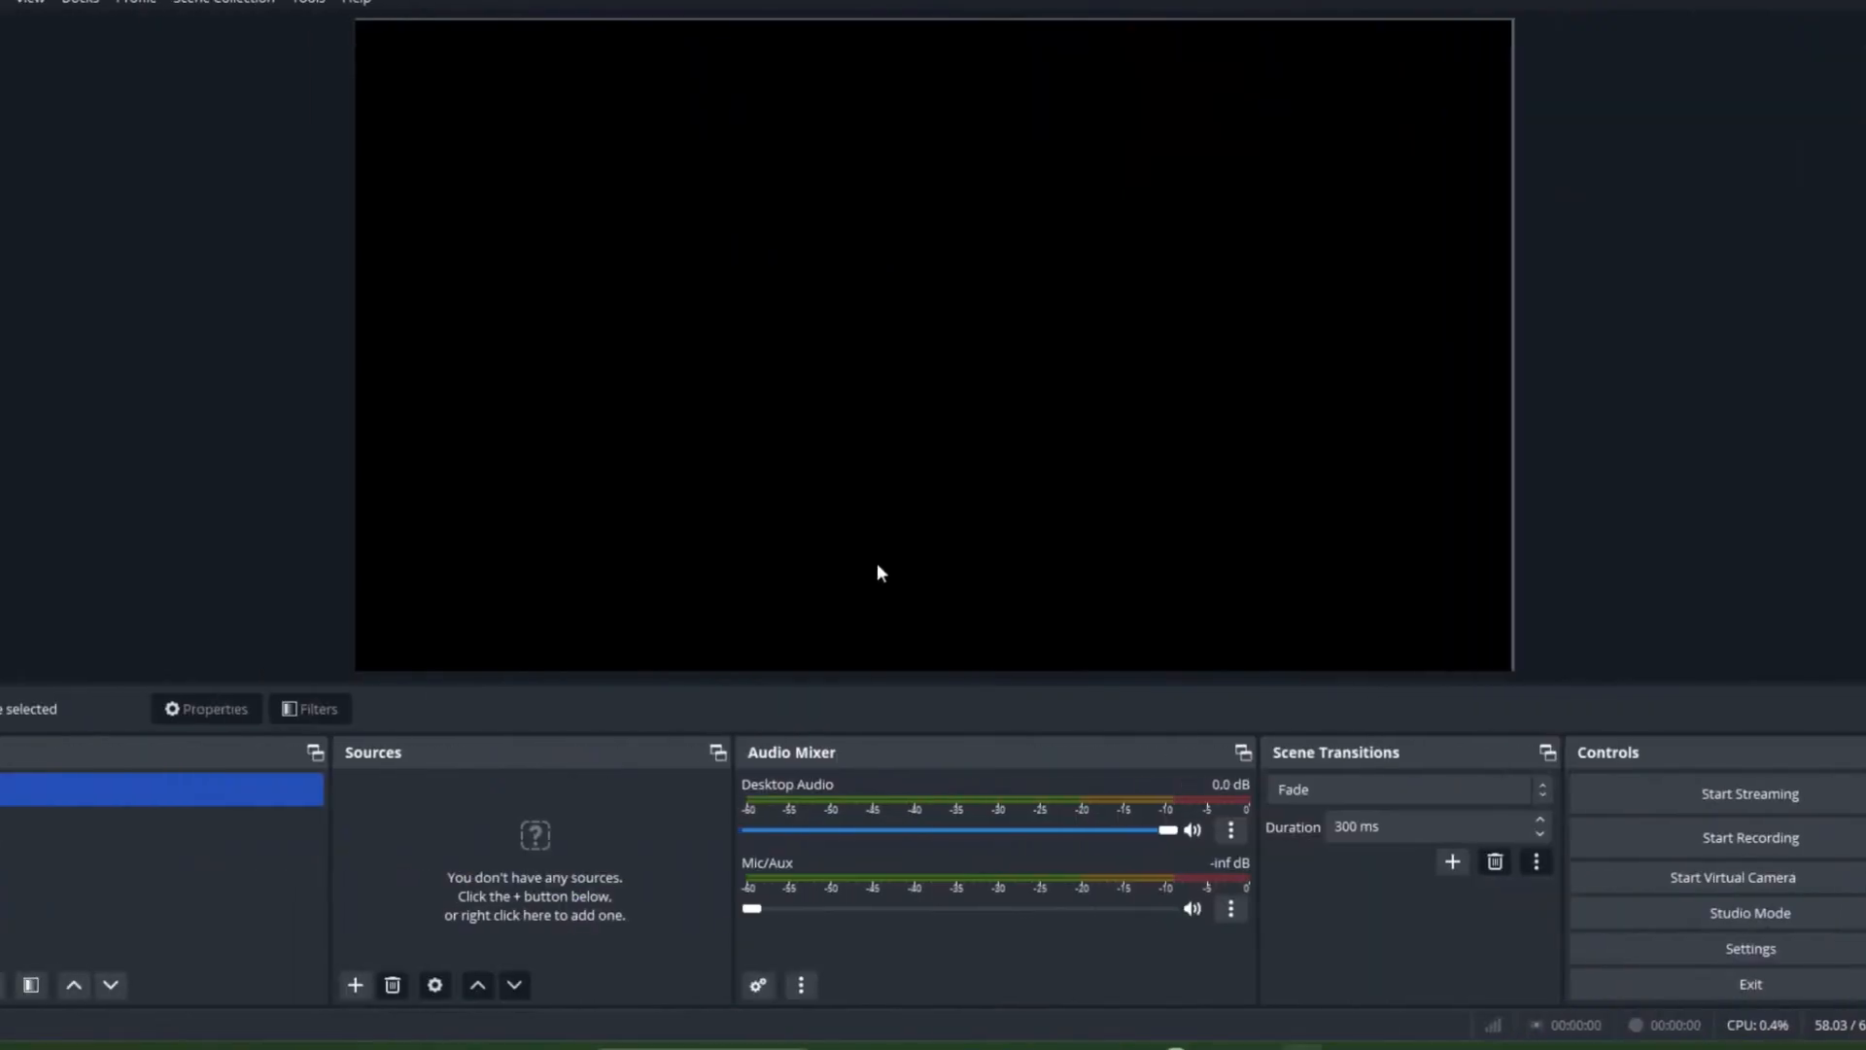
Step: Add a new Media Source to the OBS scene
{"action": "left_click", "coordinate": [354, 984]}
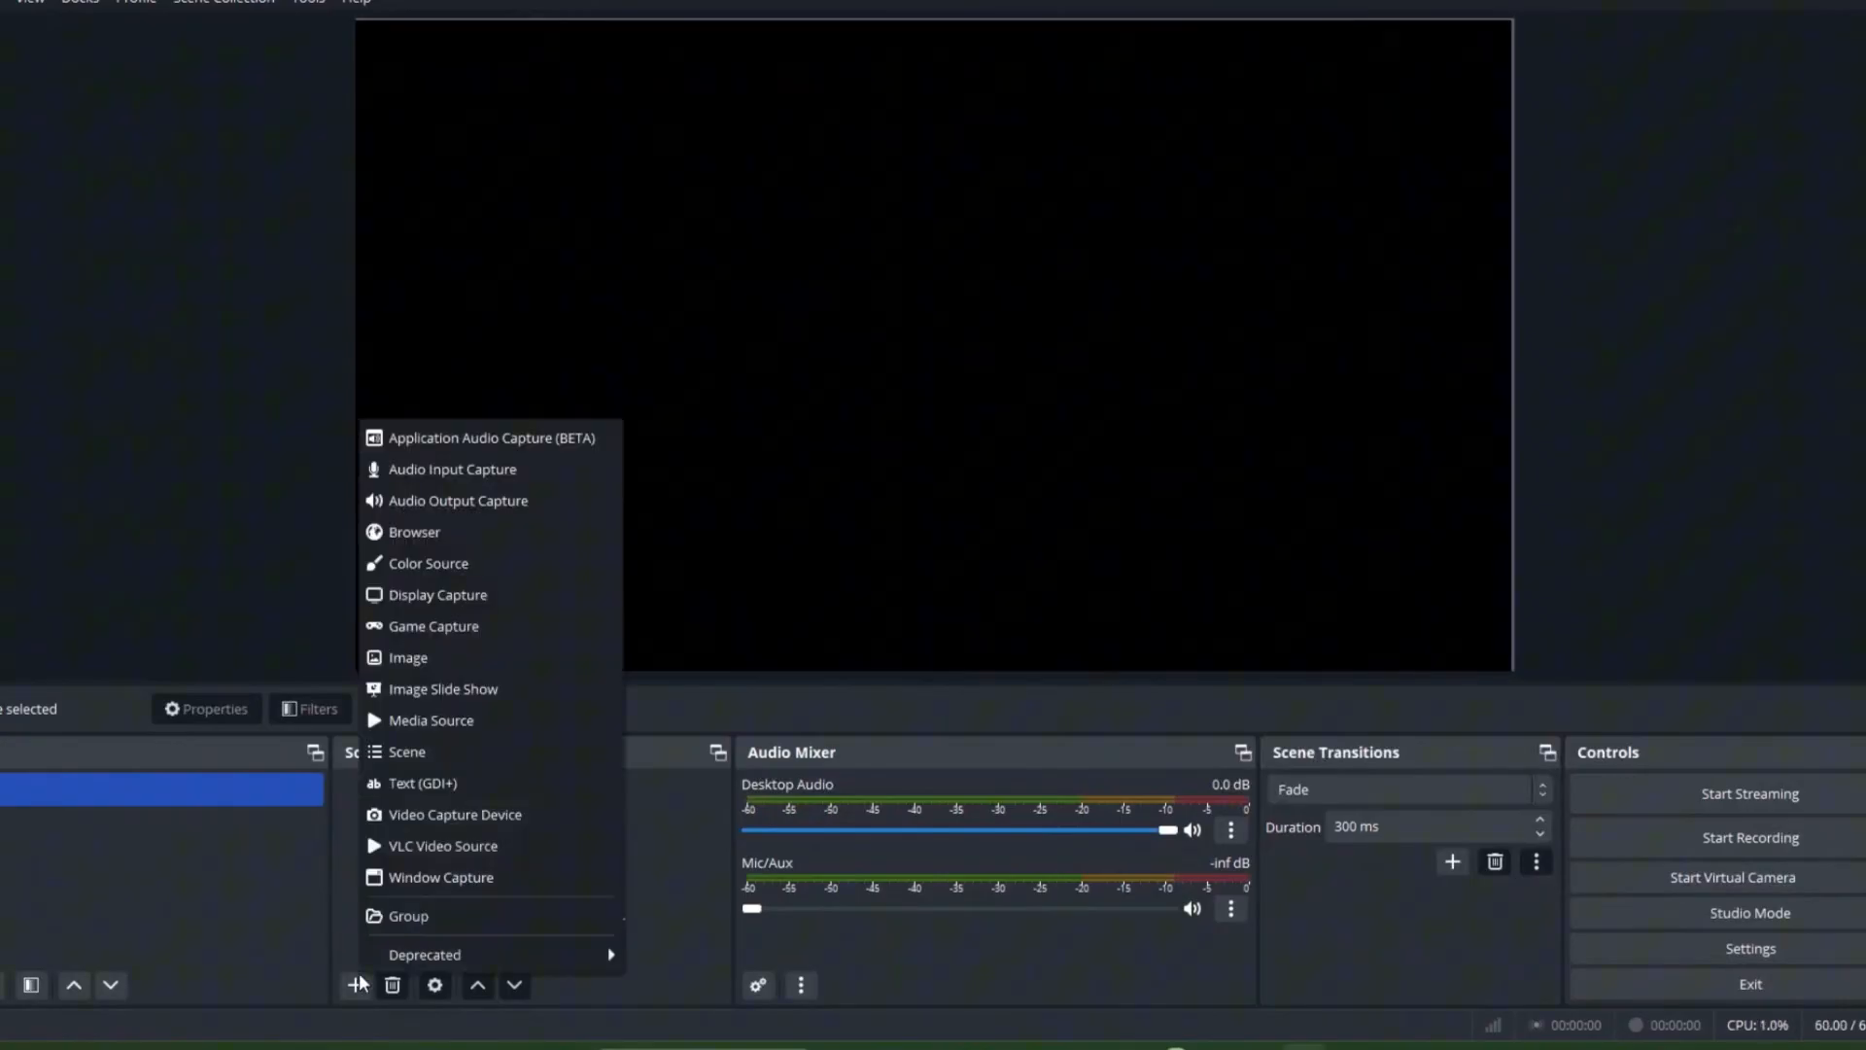
{"action": "mouse_move", "coordinate": [406, 737]}
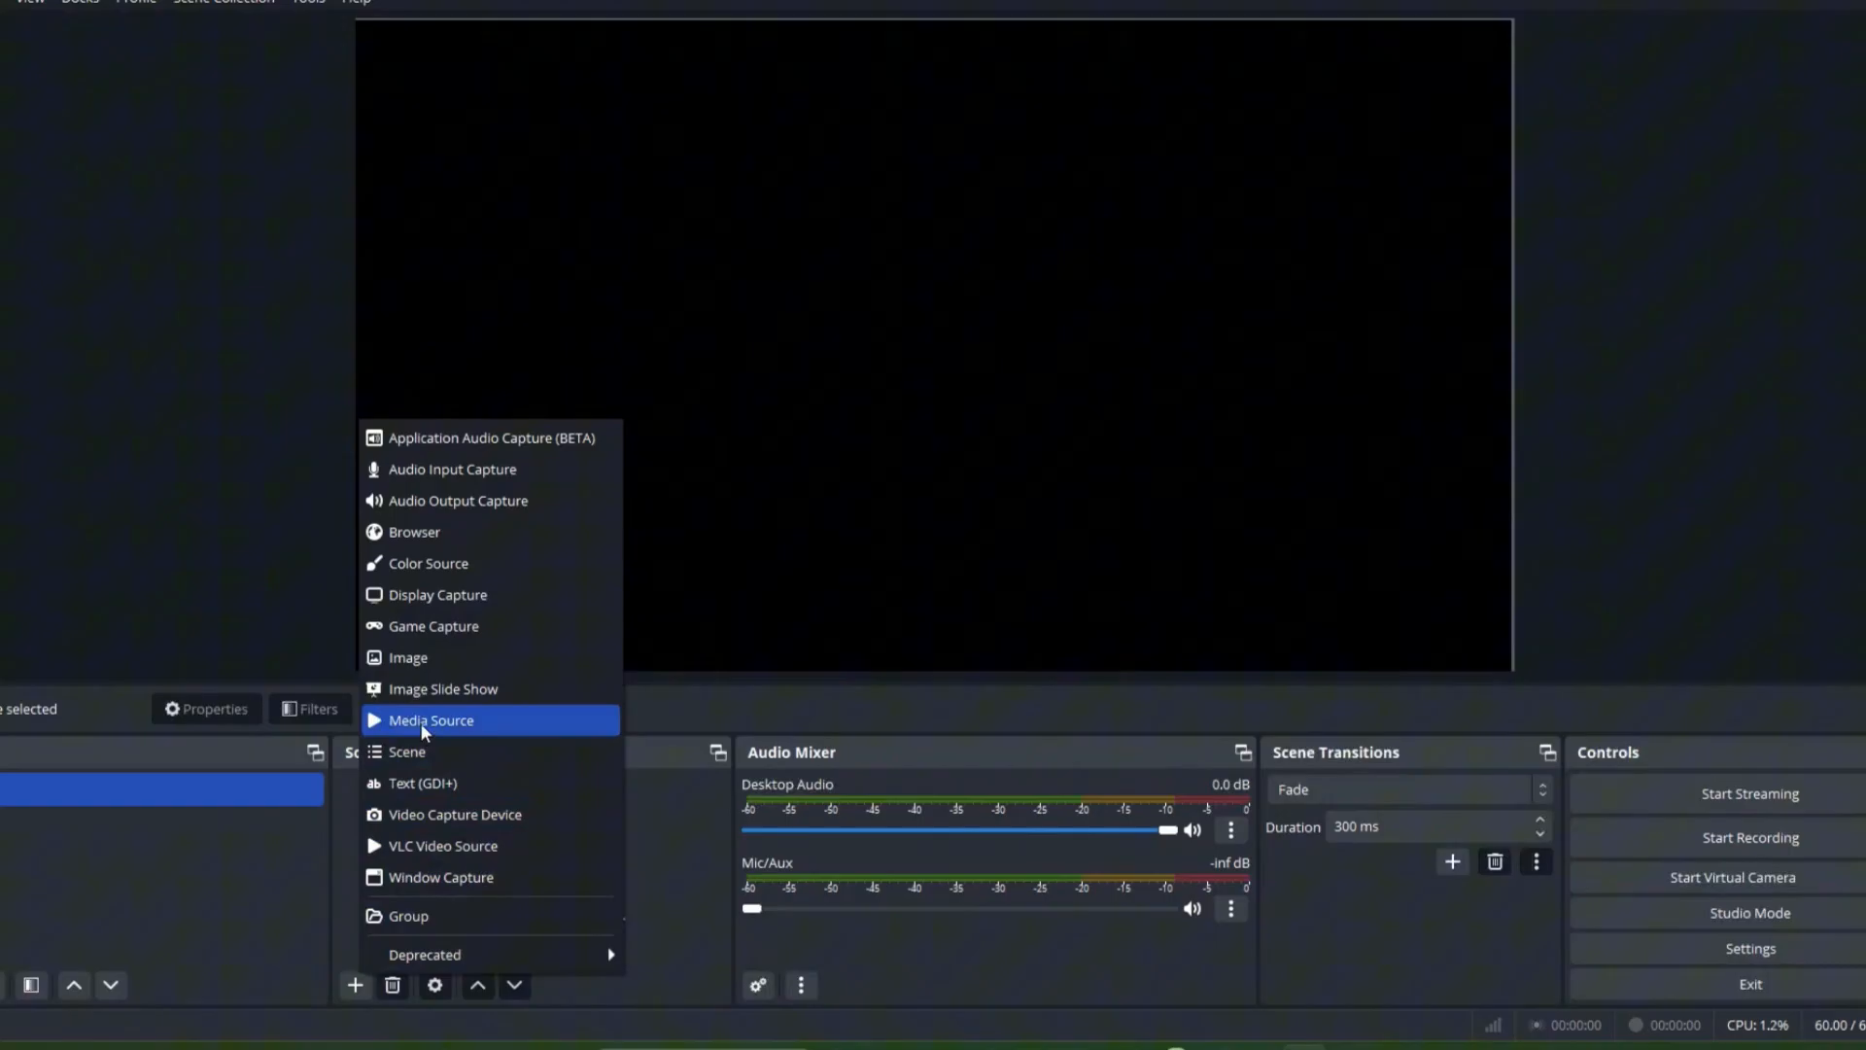
{"action": "left_click", "coordinate": [431, 719]}
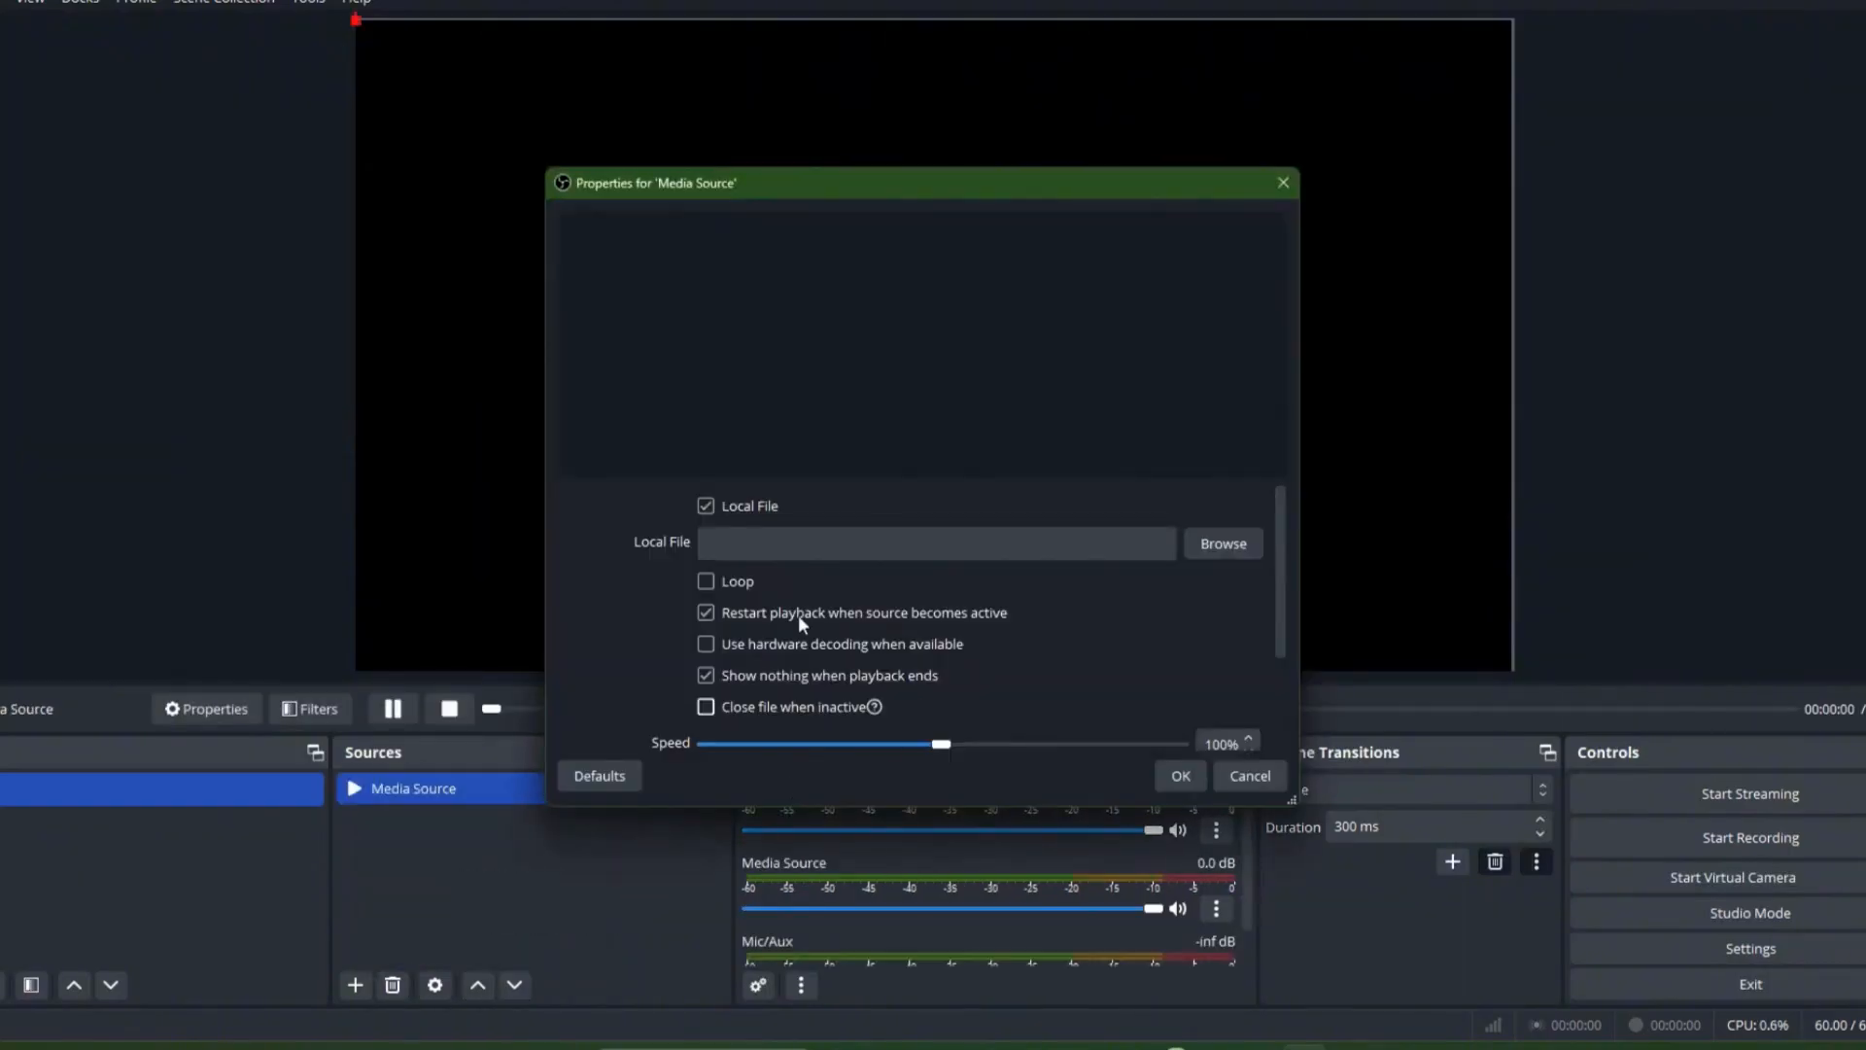
{"action": "left_click", "coordinate": [1223, 545]}
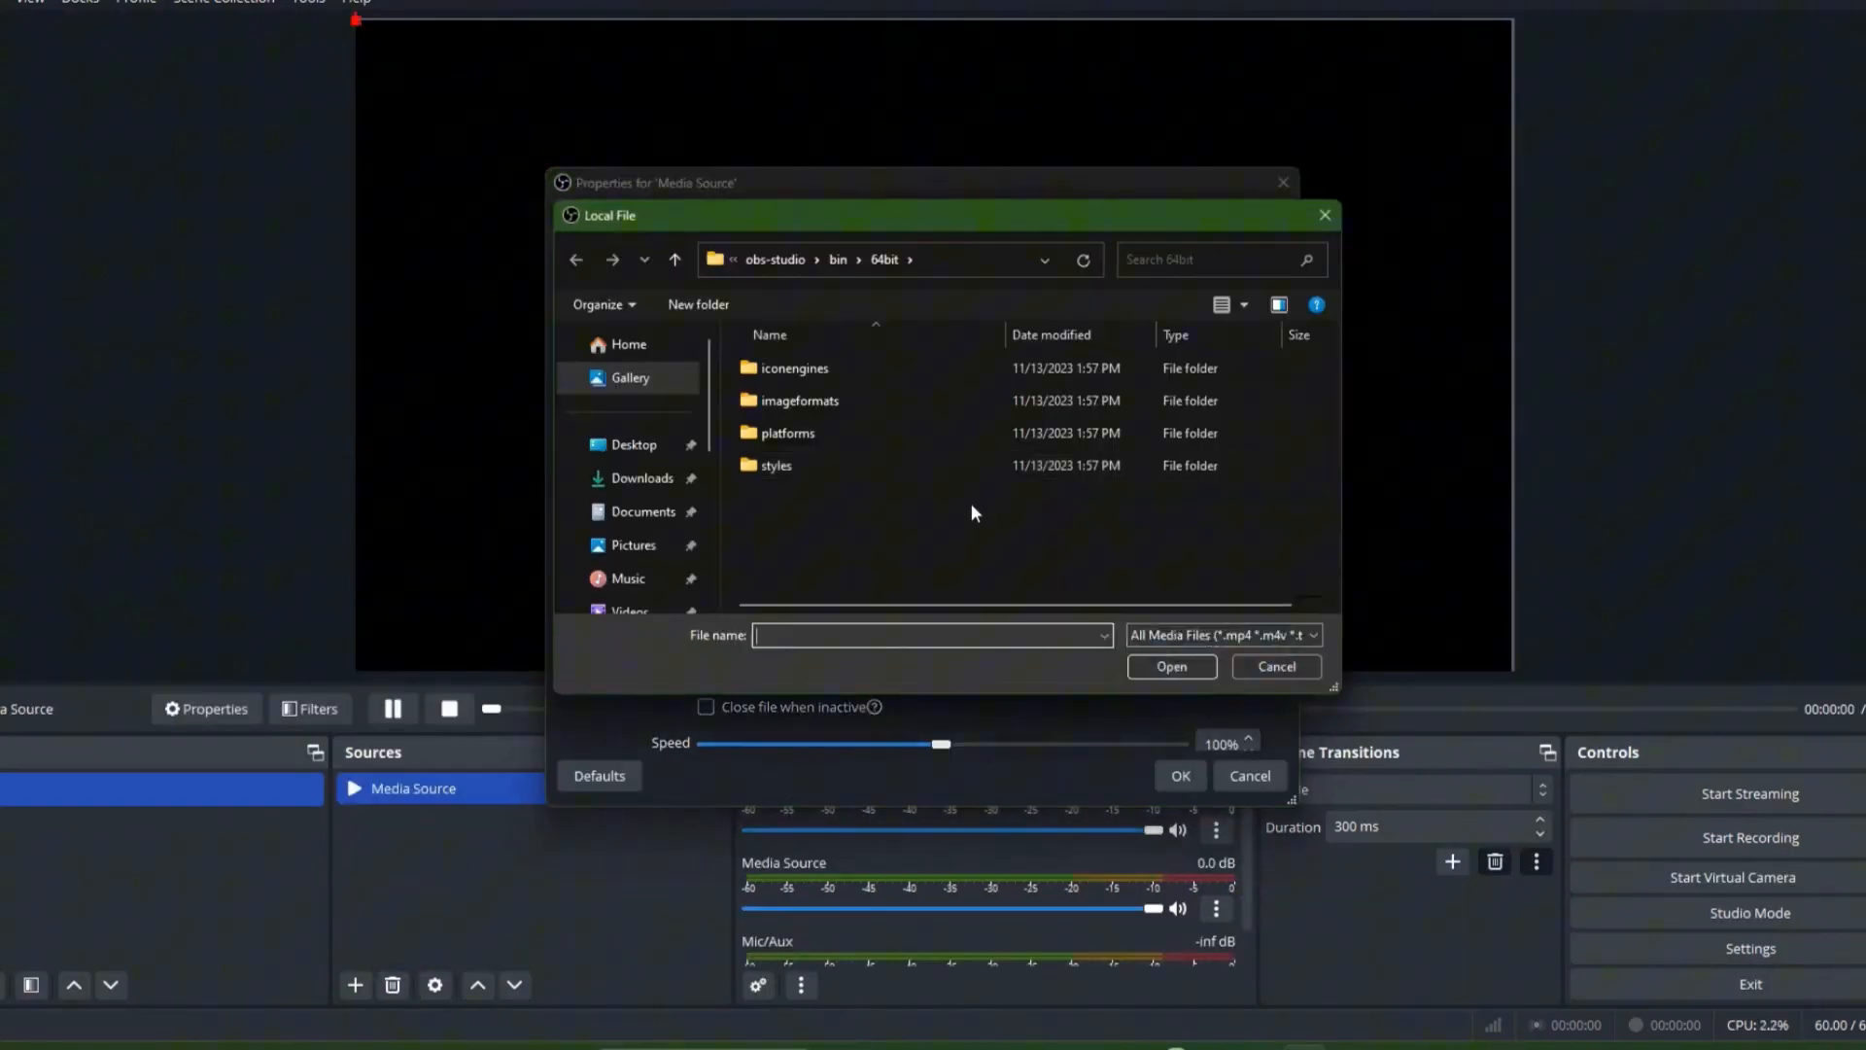
{"action": "left_click", "coordinate": [642, 478]}
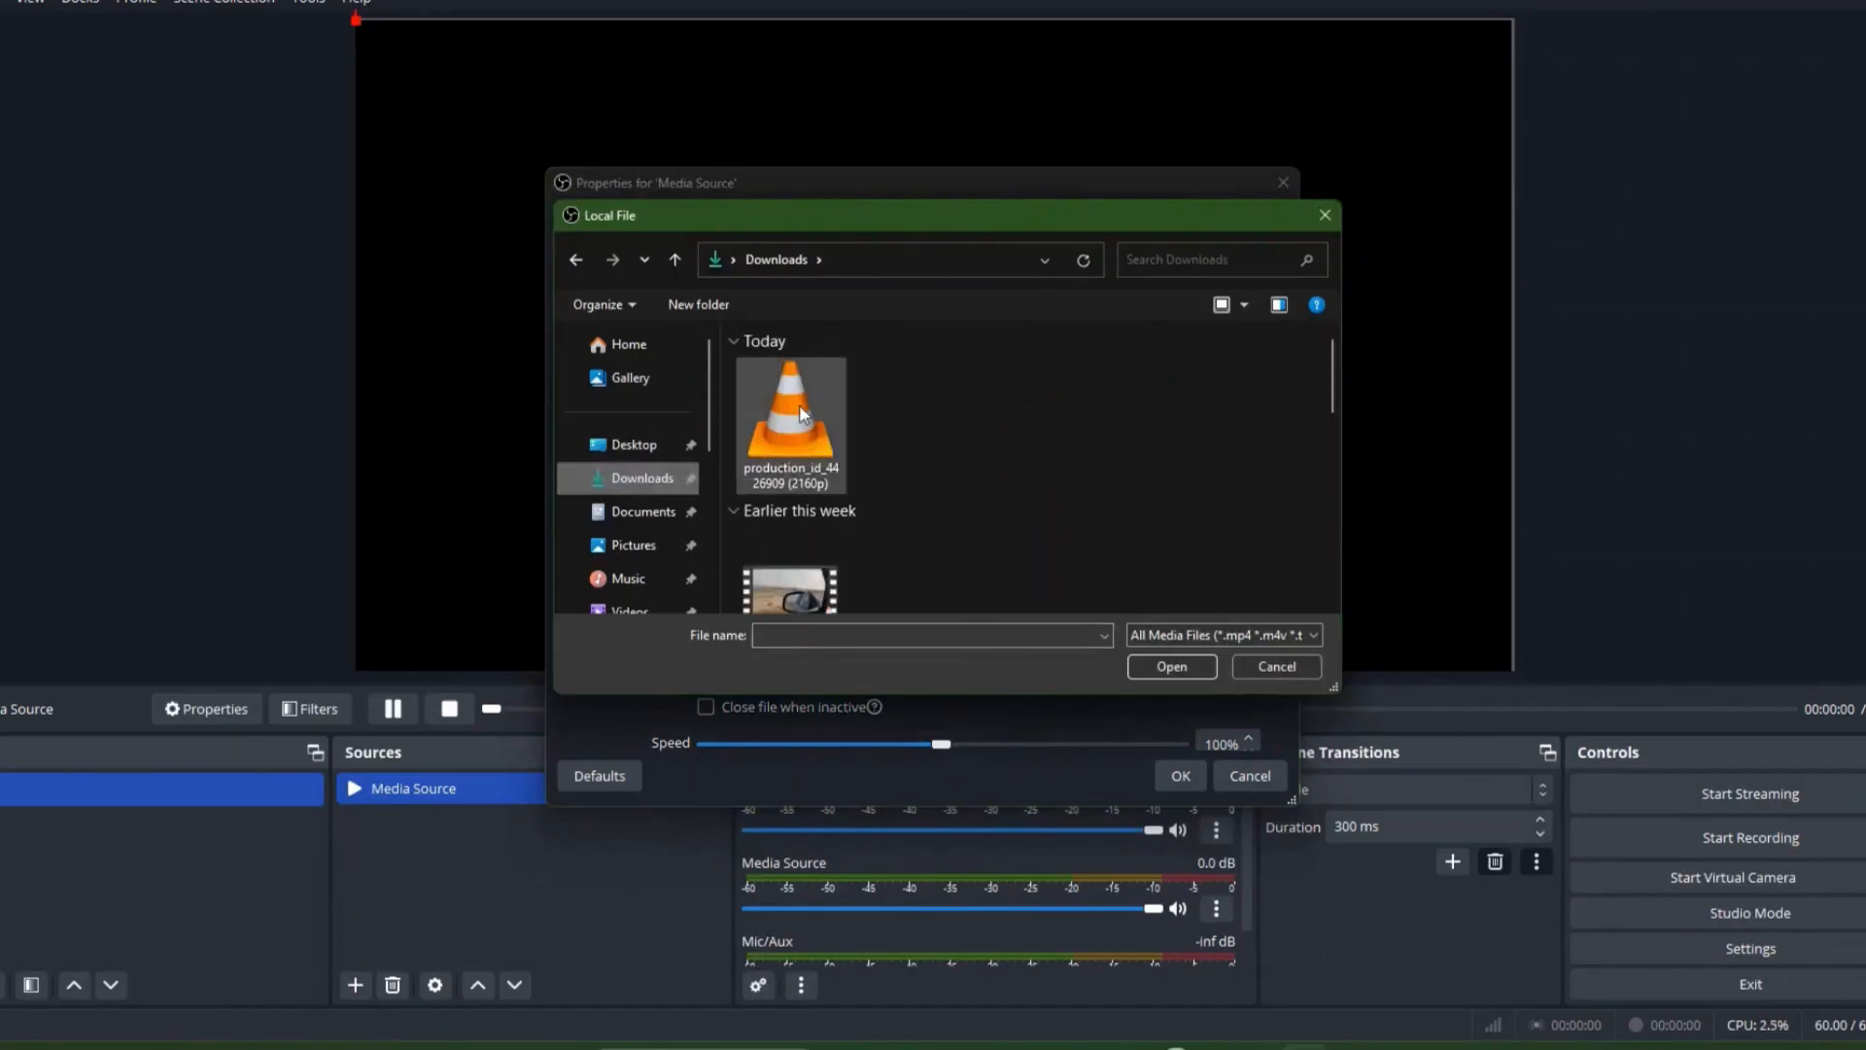
{"action": "double_click", "coordinate": [789, 416]}
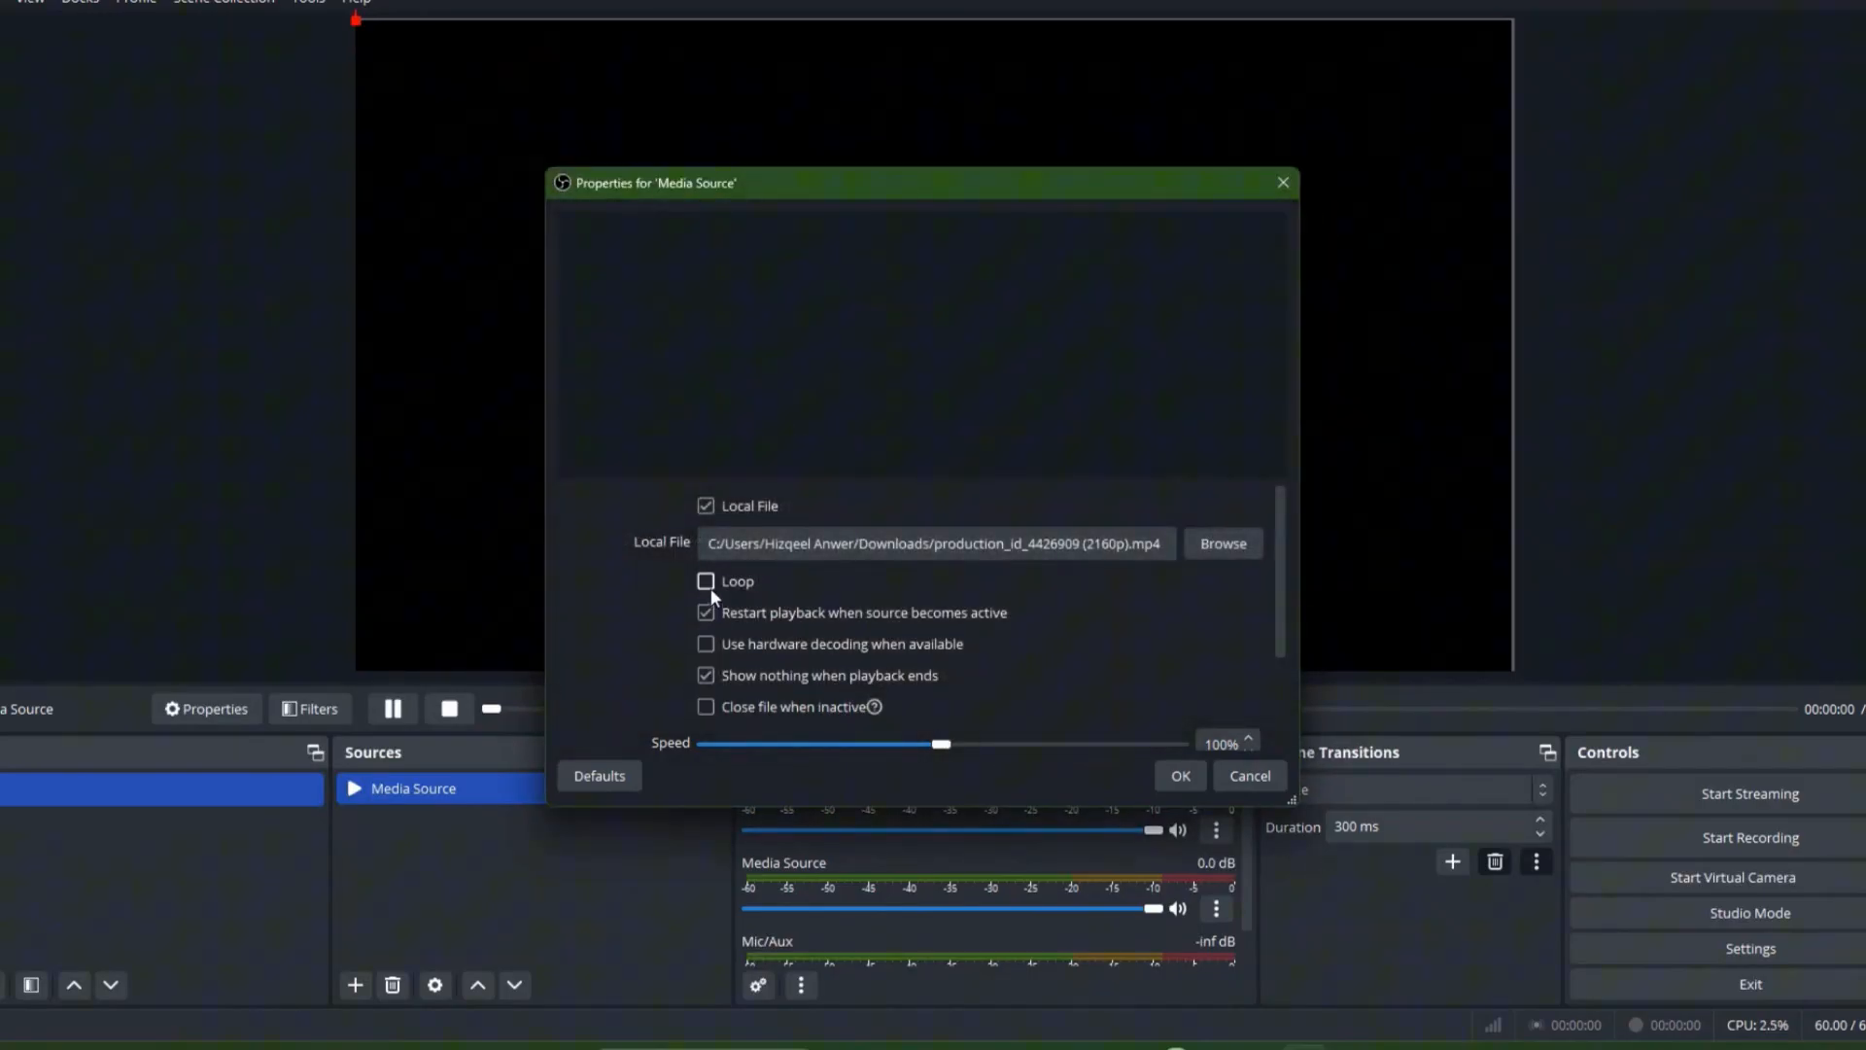
{"action": "left_click", "coordinate": [706, 581]}
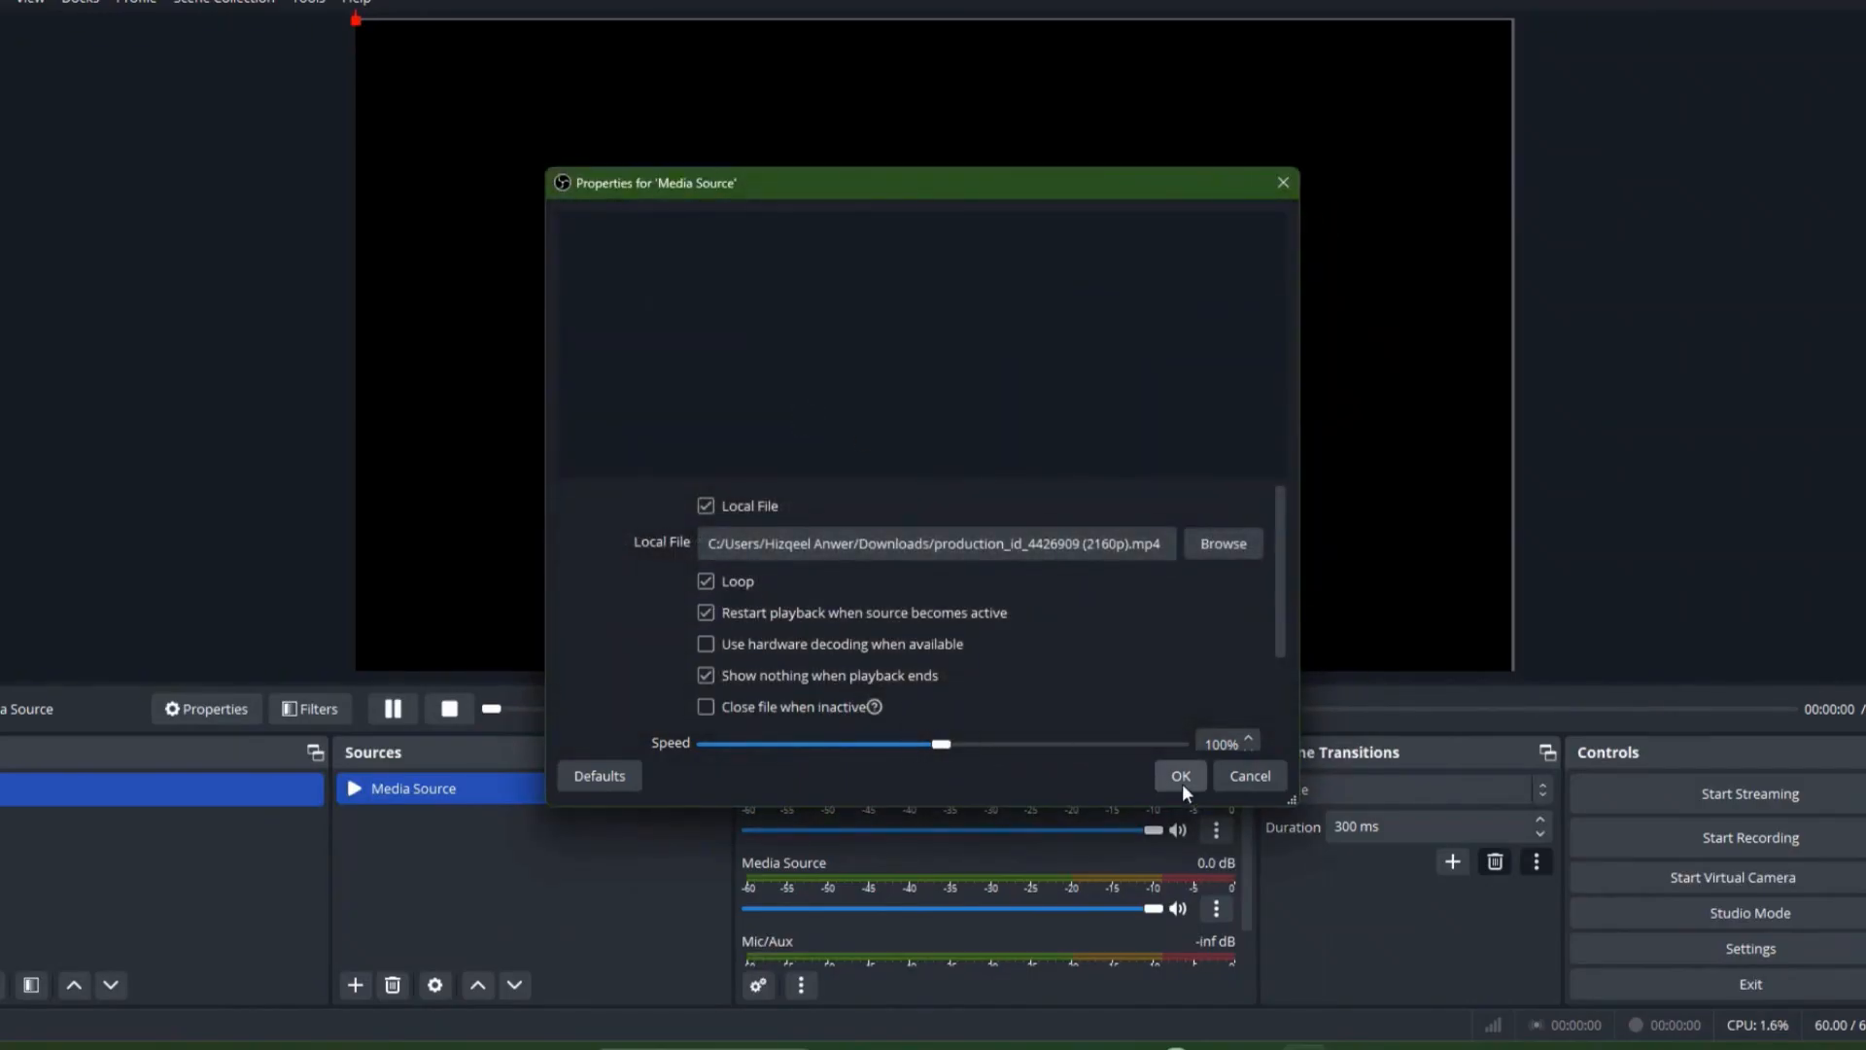
{"action": "left_click", "coordinate": [1182, 776]}
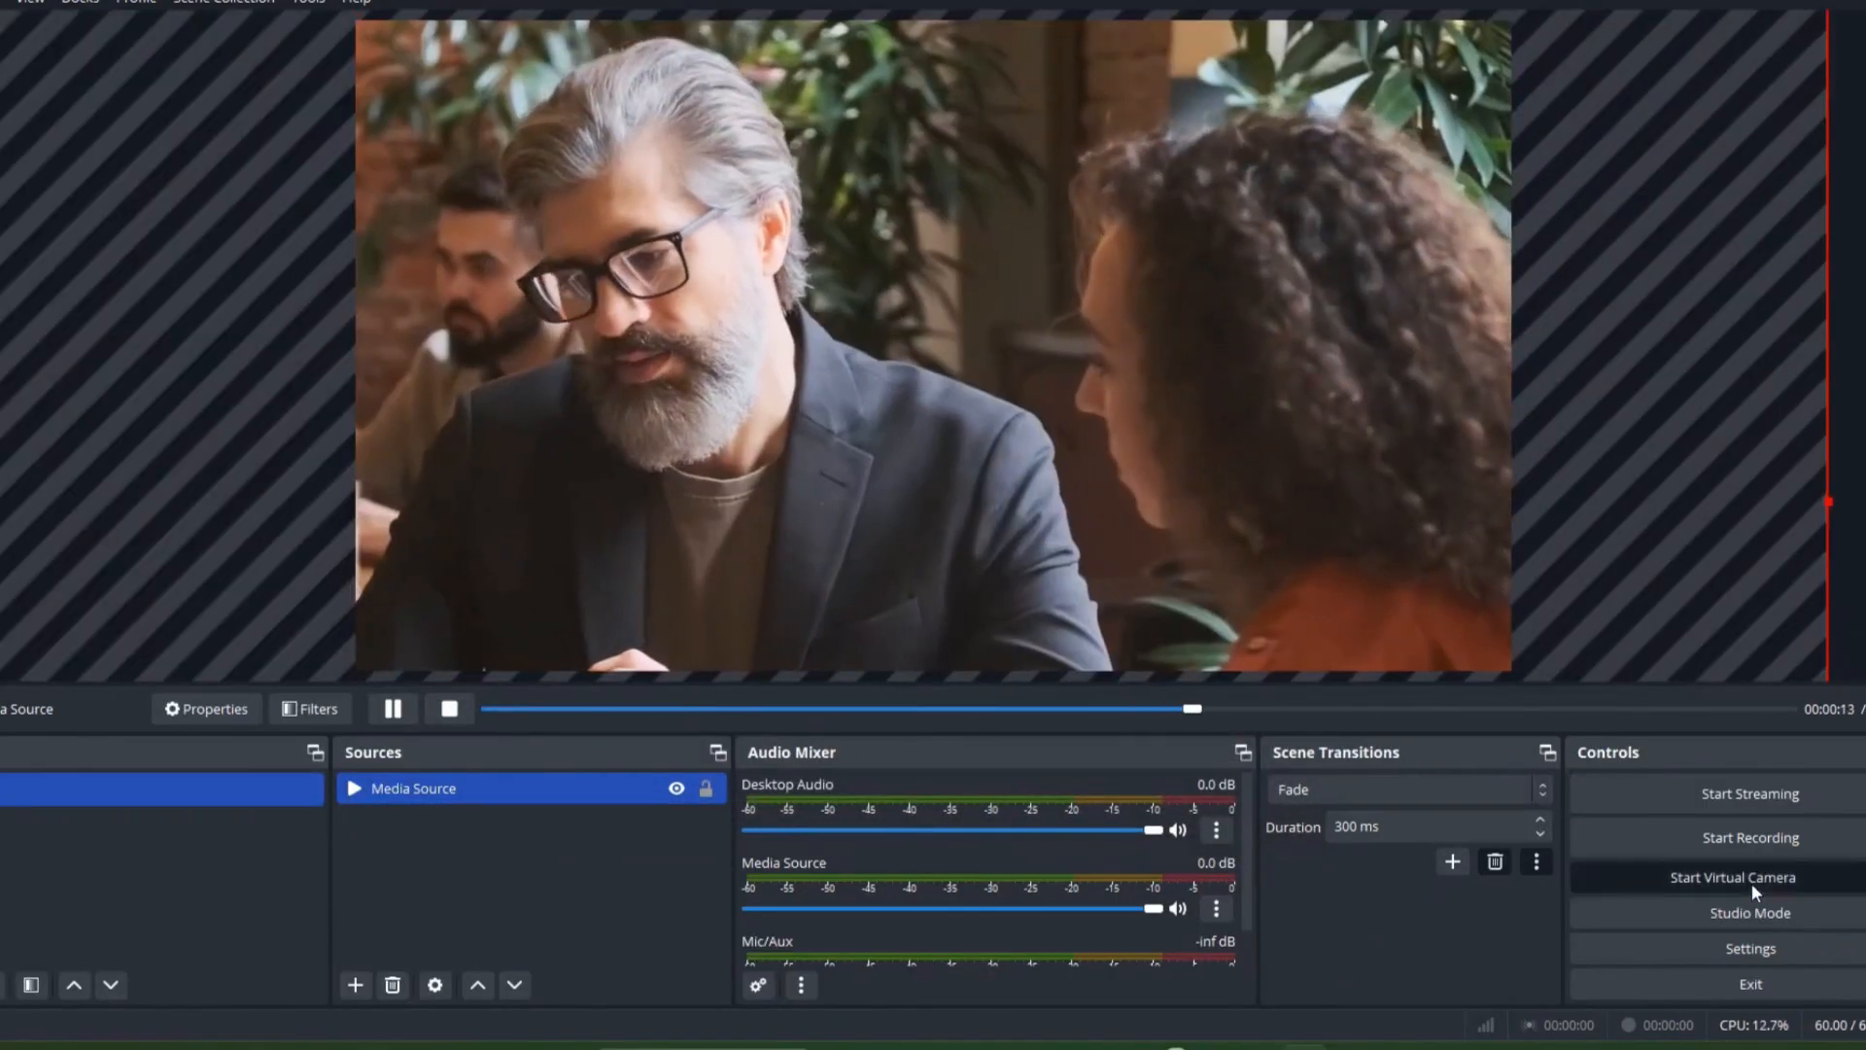
Step: Start the OBS Virtual Camera so the looping video scene is output as a camera
{"action": "left_click", "coordinate": [1749, 876]}
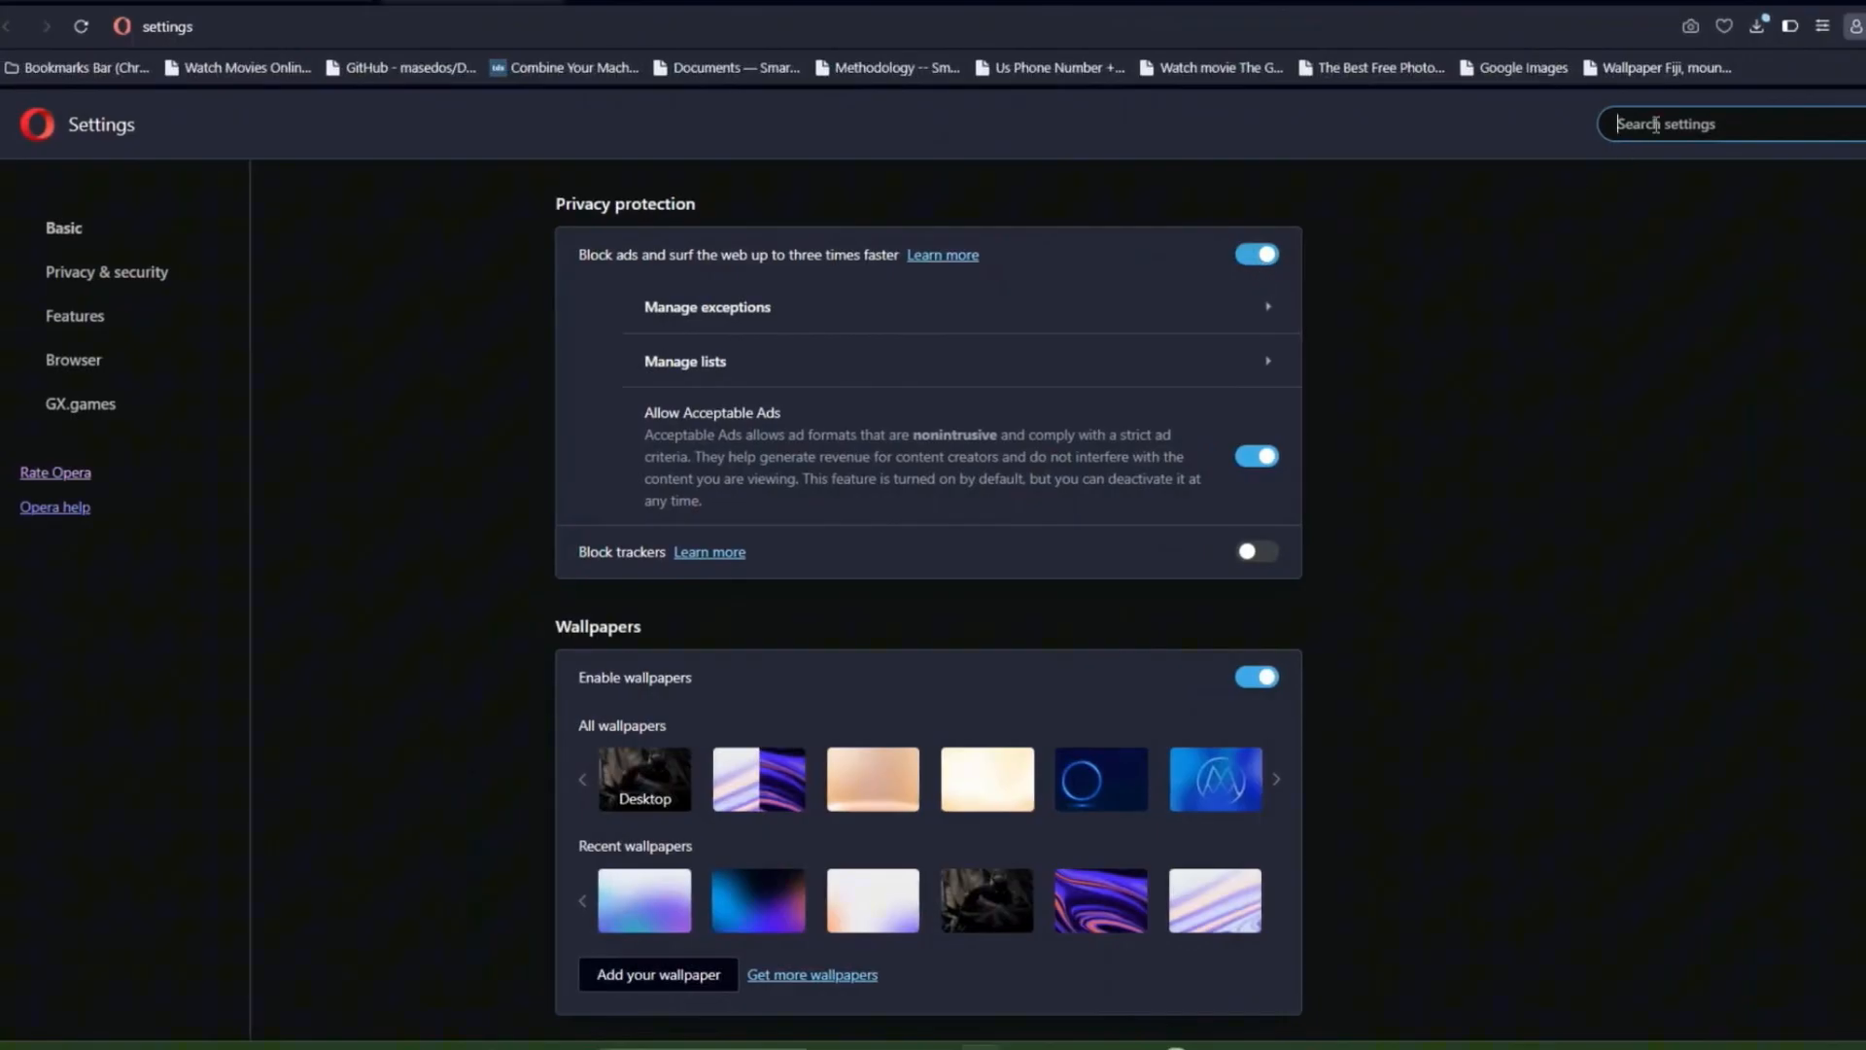
Step: Search Opera settings for 'camera' and expand the default camera device list
{"action": "type", "text": "camera"}
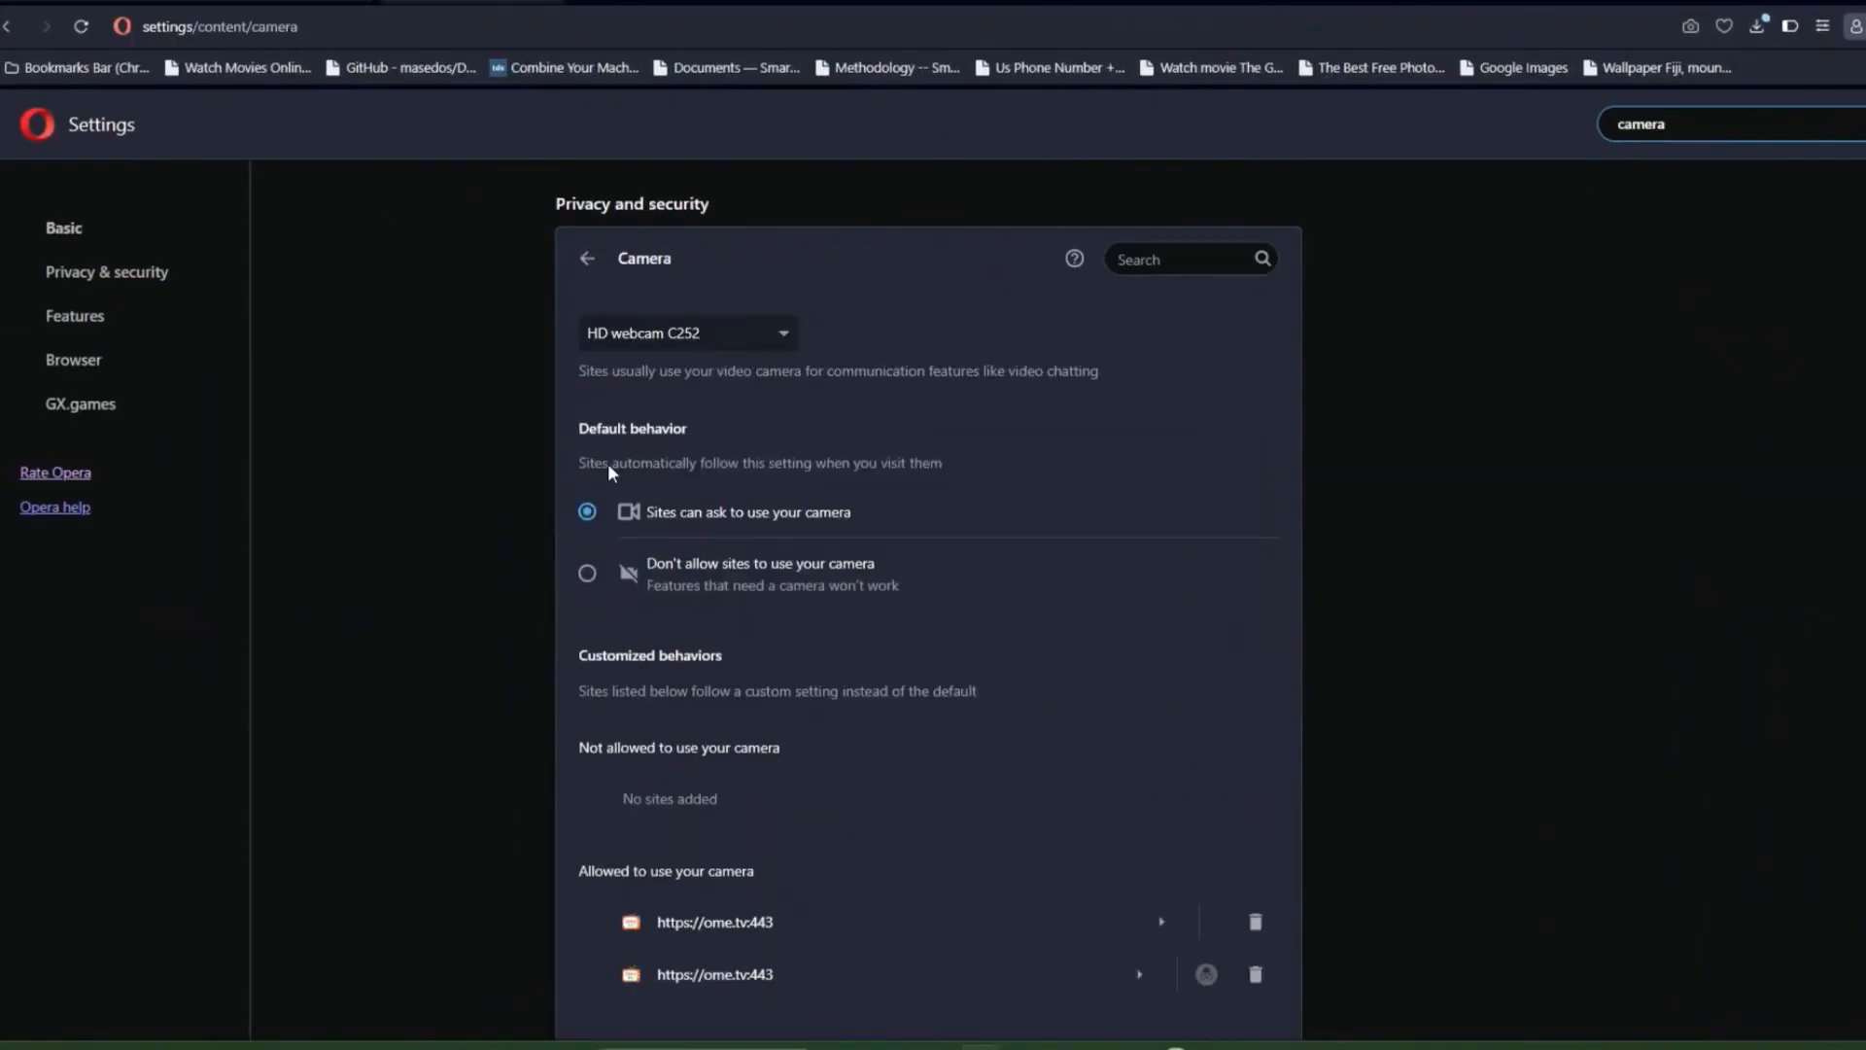
{"action": "left_click", "coordinate": [689, 333]}
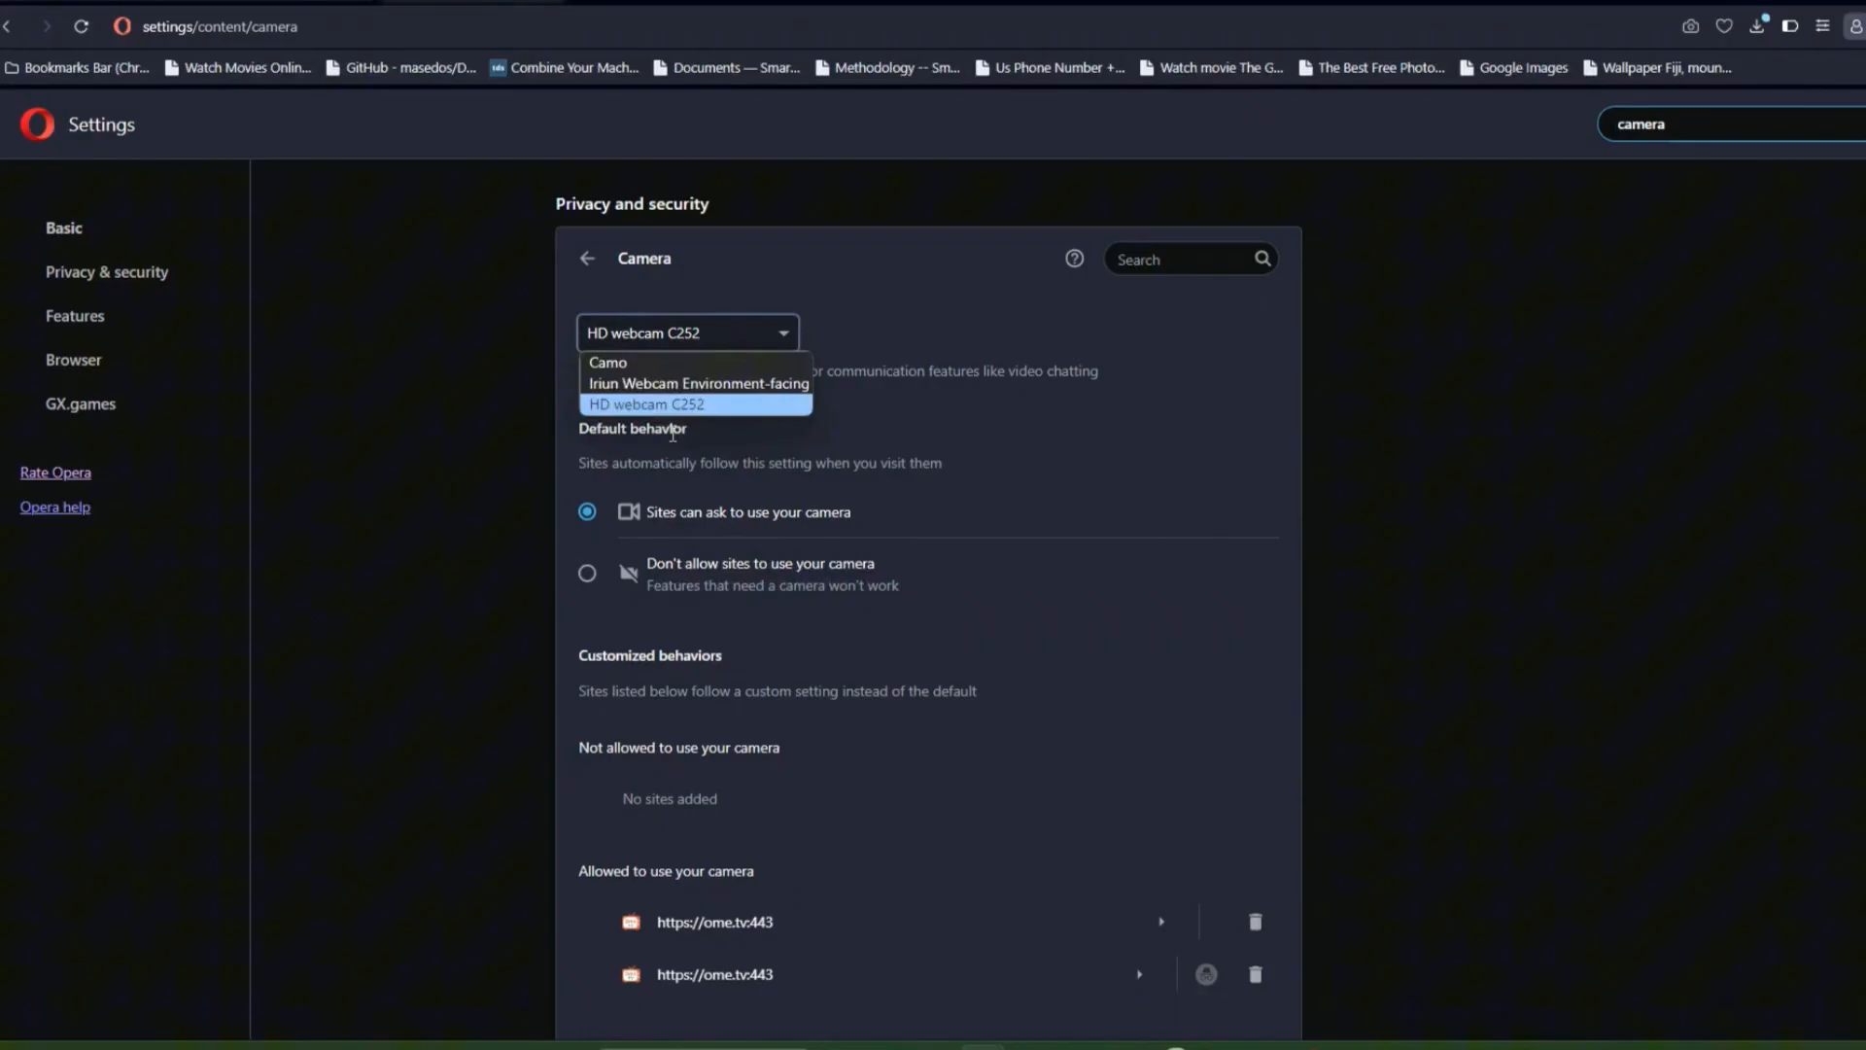
{"action": "mouse_move", "coordinate": [659, 410]}
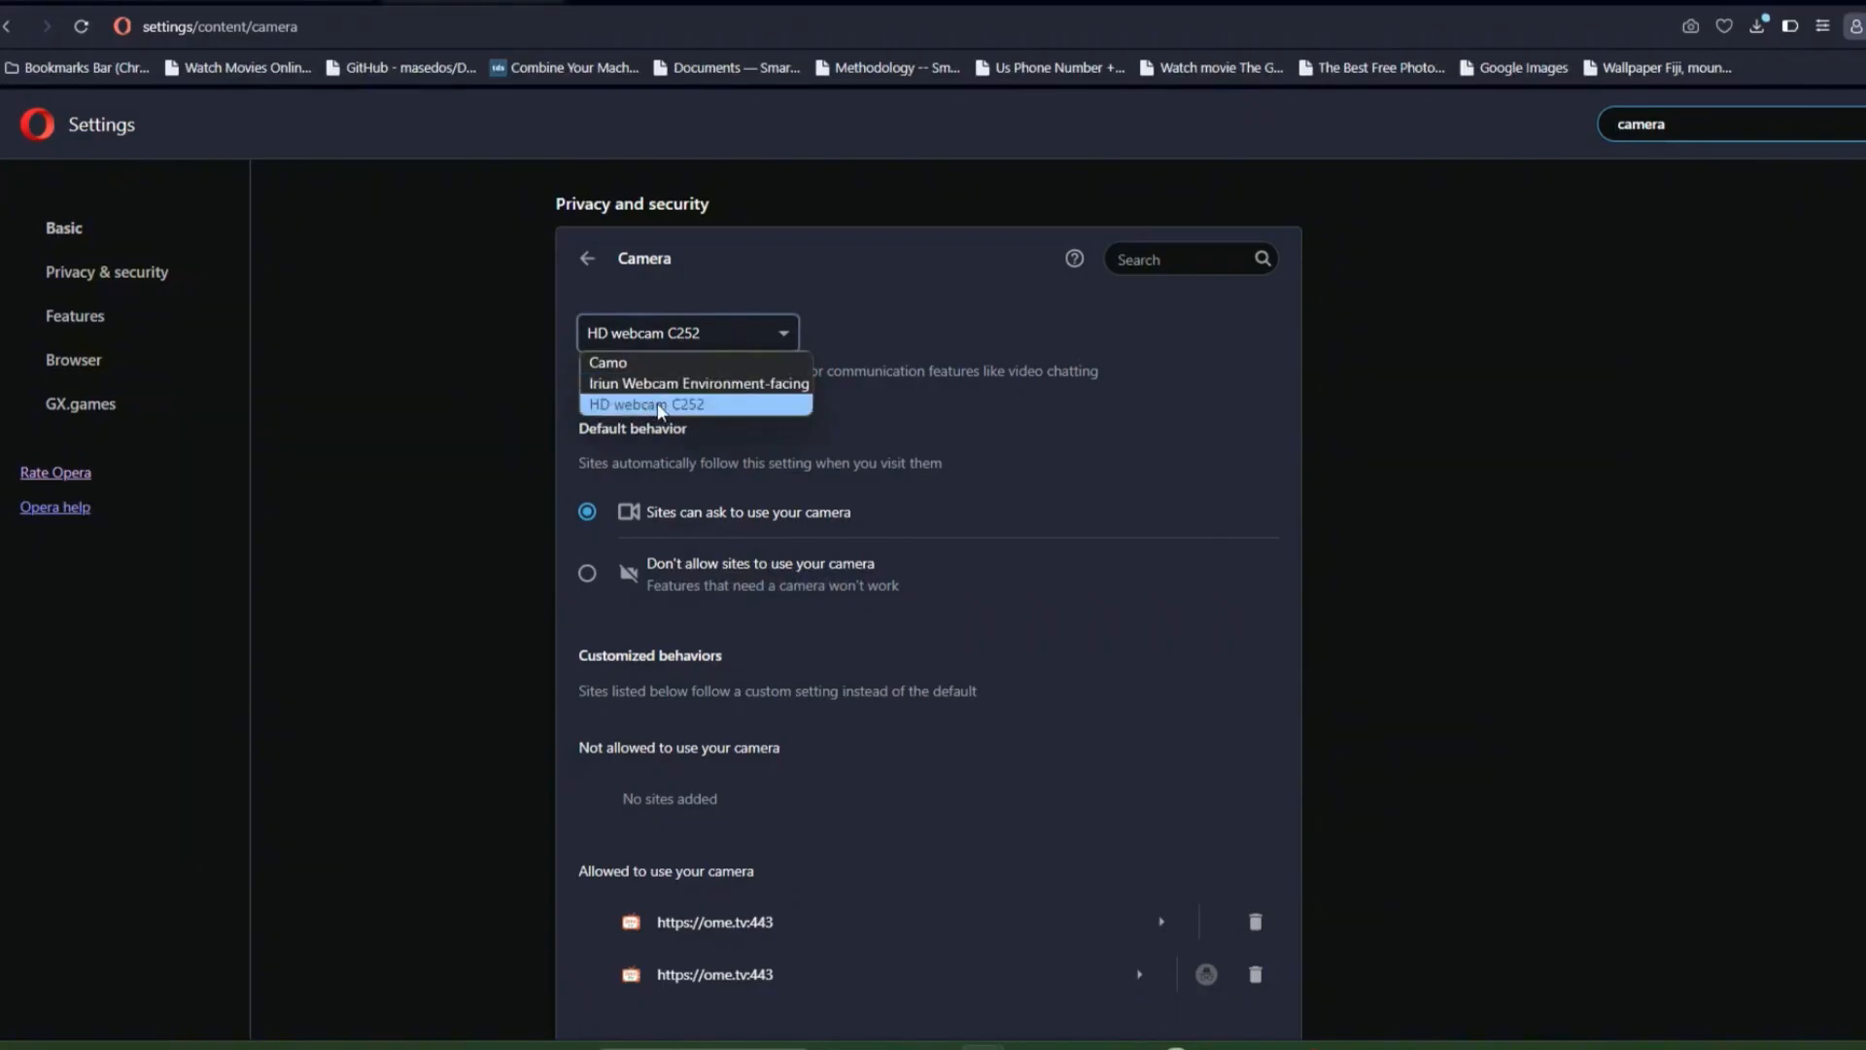